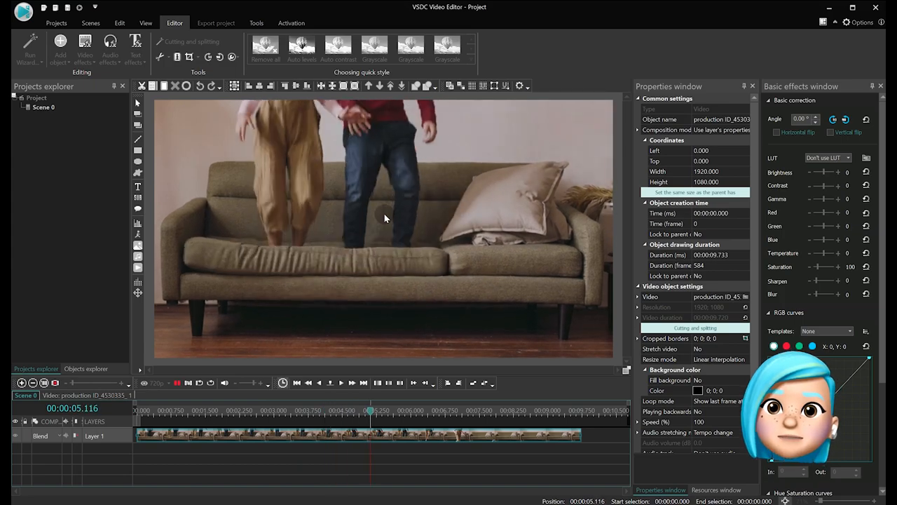
# Rewind, then convert the sofa video to a sprite with Use as container set to Yes
pyautogui.click(528, 410)
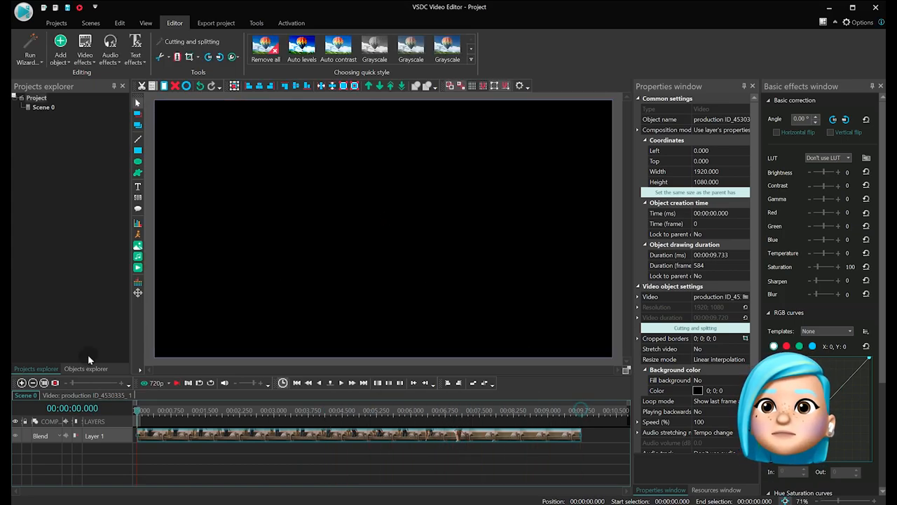
pyautogui.rightClick(383, 225)
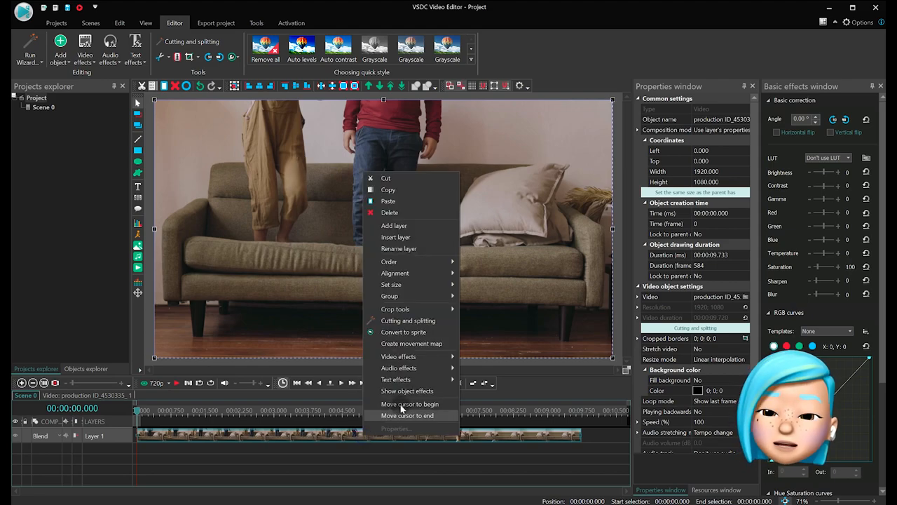
pyautogui.click(403, 332)
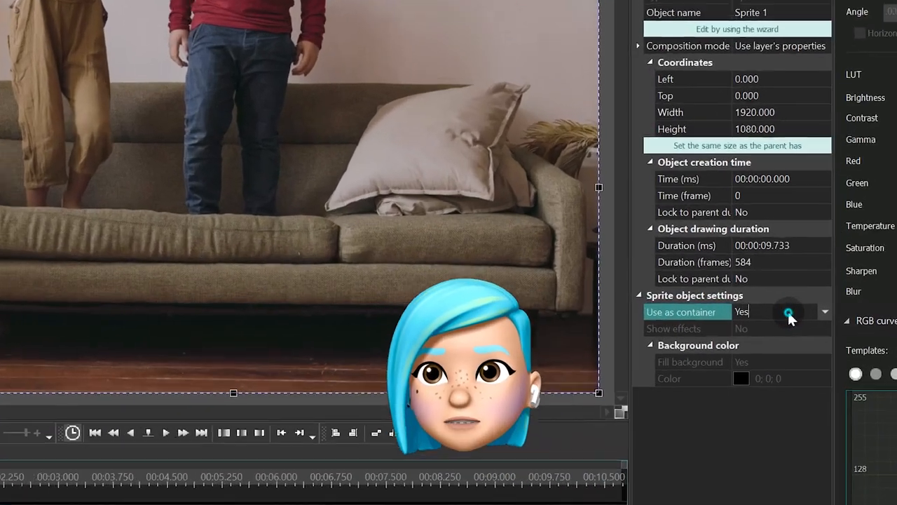
pyautogui.click(788, 312)
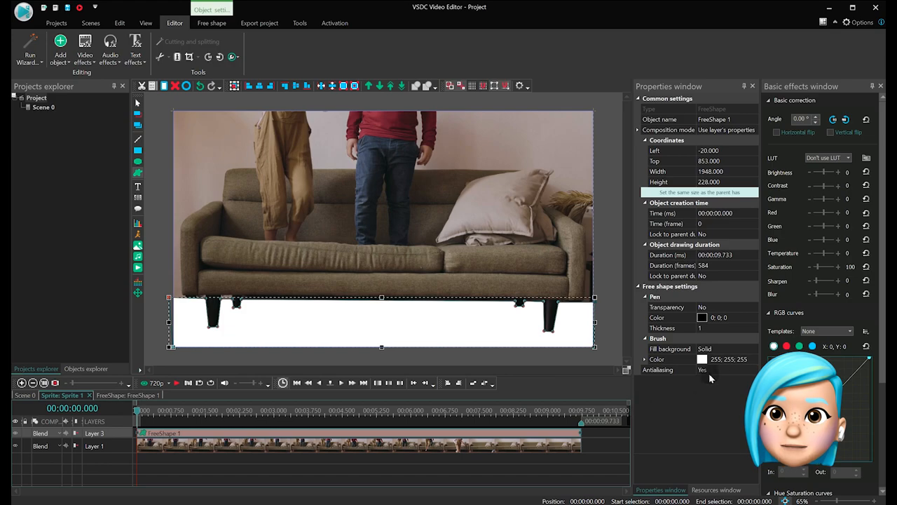
# Set the floor free shape's brush colour to black
pyautogui.click(702, 359)
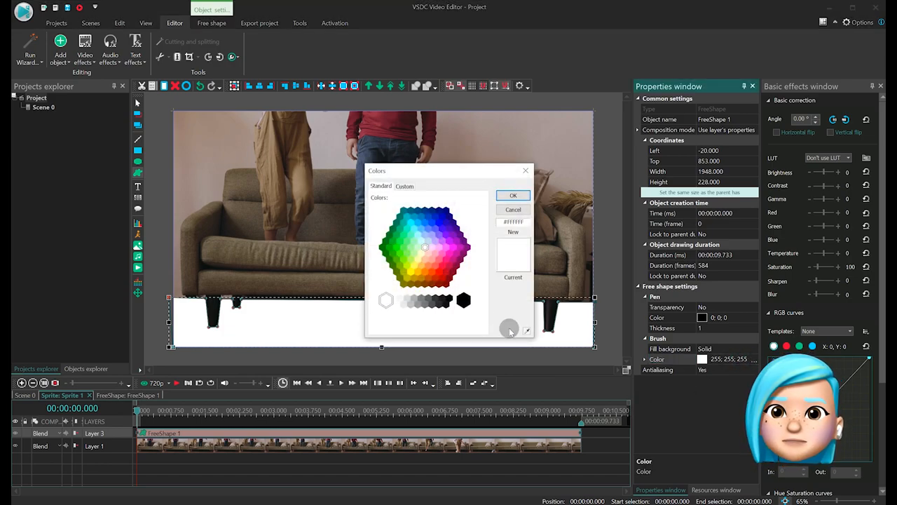
pyautogui.click(464, 300)
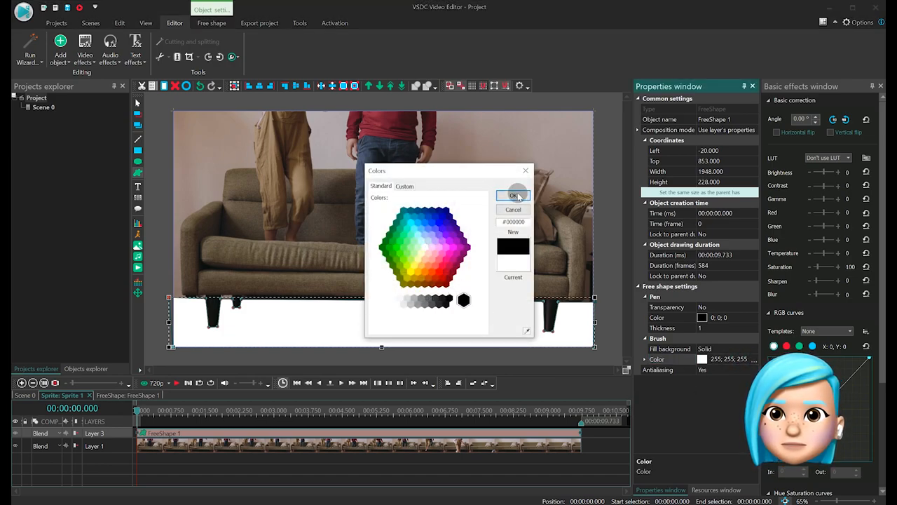
pyautogui.click(514, 195)
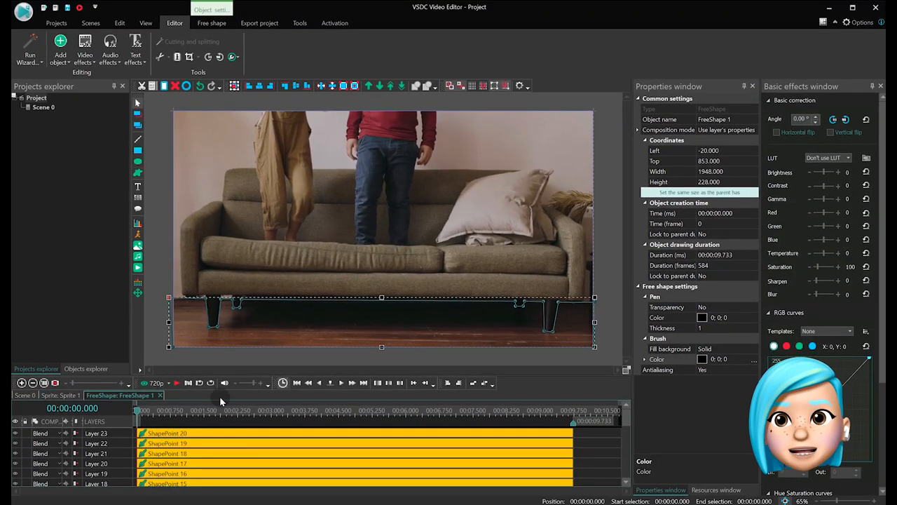
pyautogui.moveTo(96, 89)
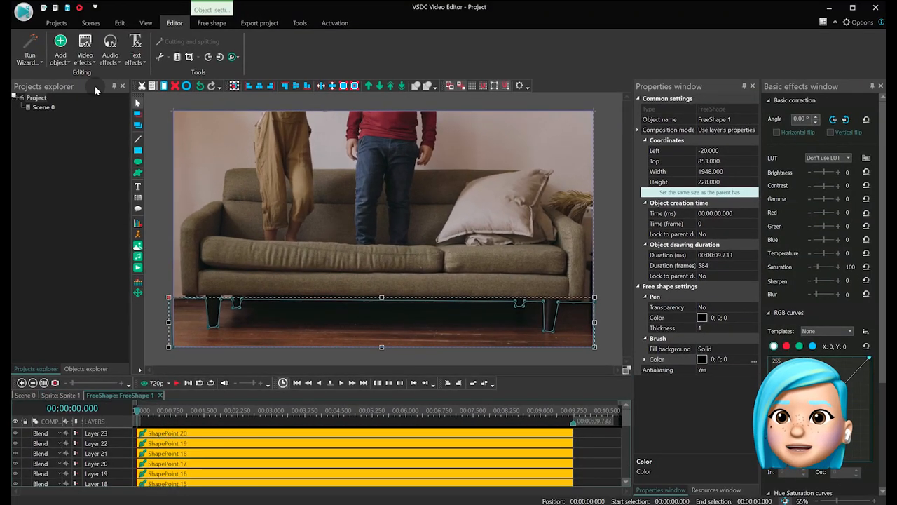
# Add a Nature Fire effect to the floor shape with flame height 100%
pyautogui.click(84, 55)
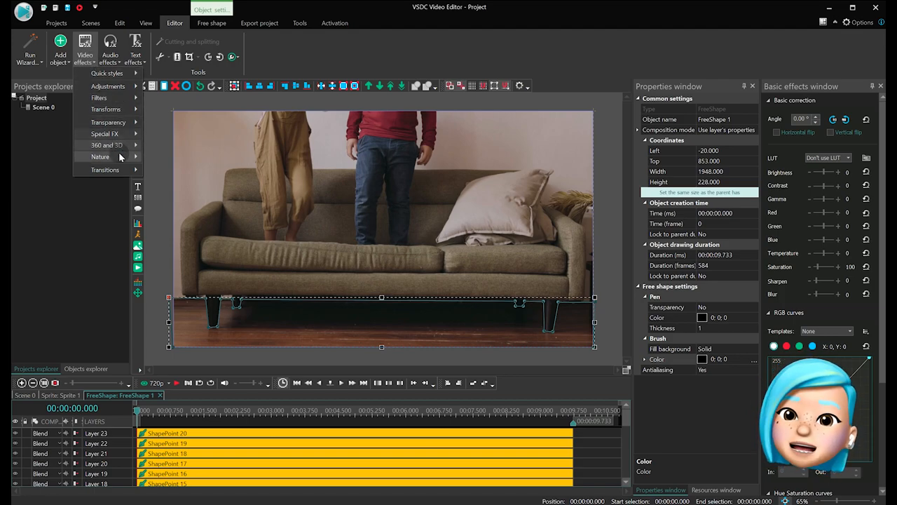
pyautogui.moveTo(100, 156)
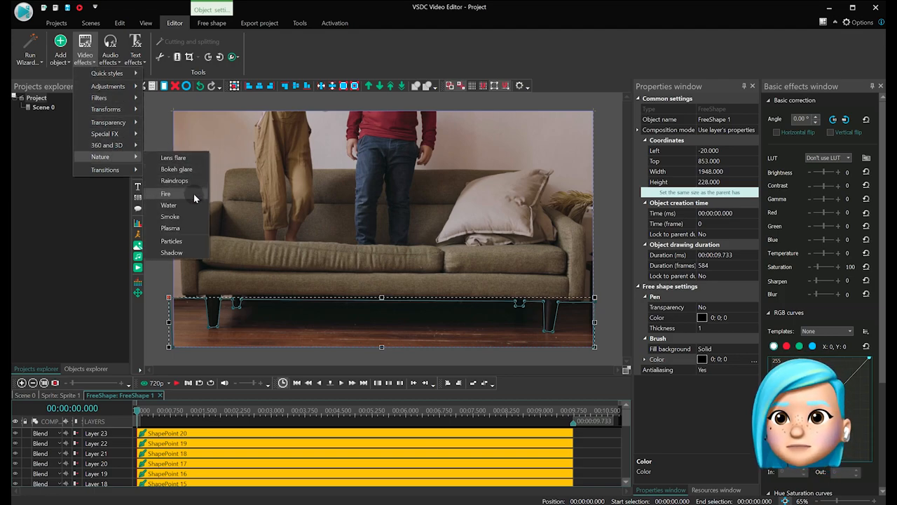
pyautogui.click(165, 194)
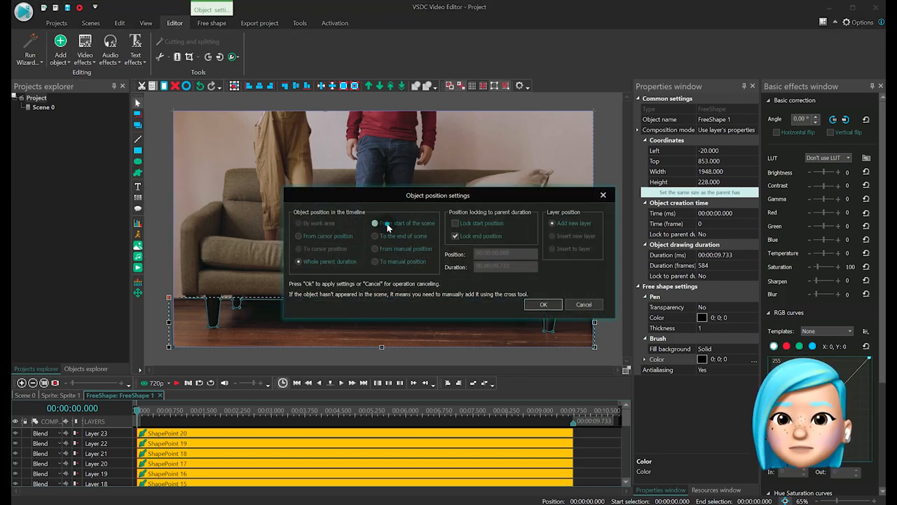
pyautogui.click(544, 305)
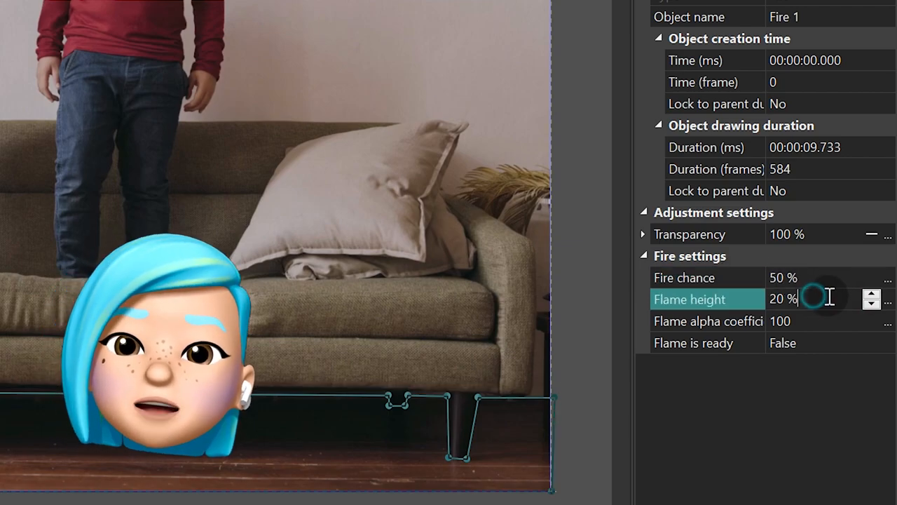
pyautogui.write('100')
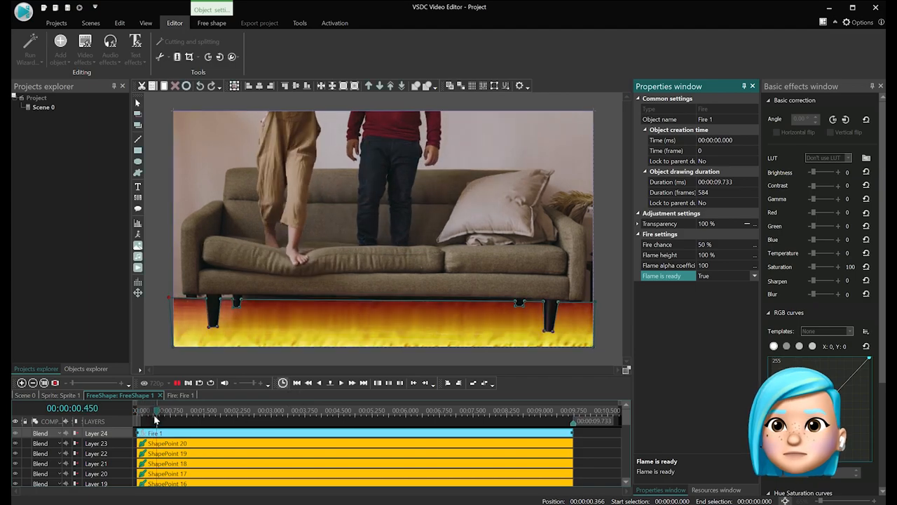
# Add another Fire effect from the scene start and lower its Fire chance
pyautogui.click(84, 49)
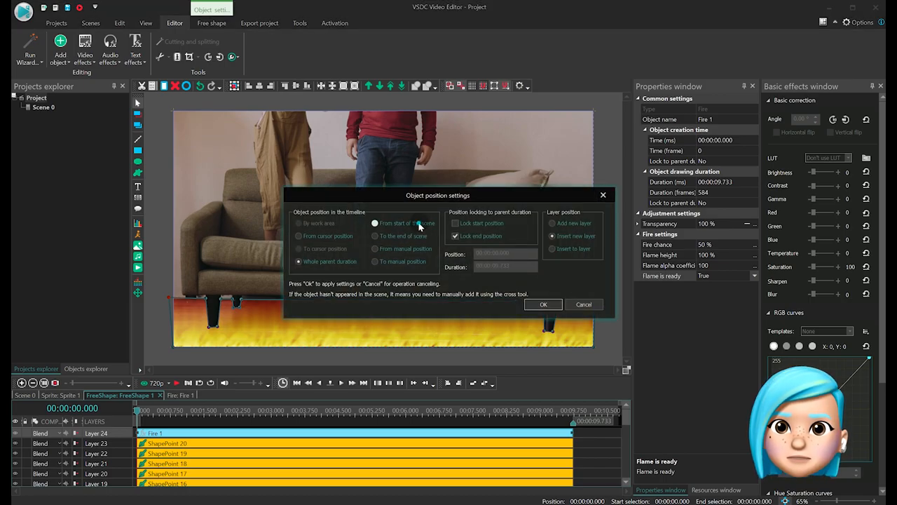
pyautogui.click(542, 304)
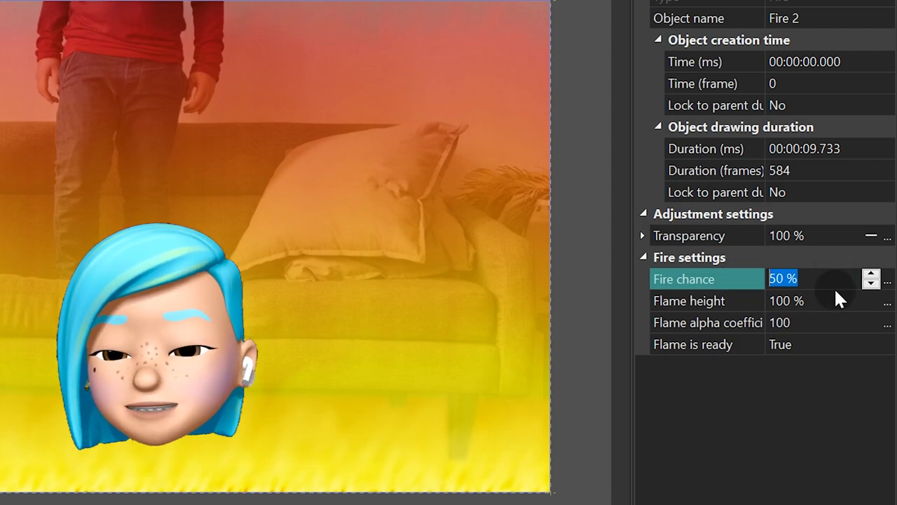
pyautogui.click(786, 301)
pyautogui.write('50')
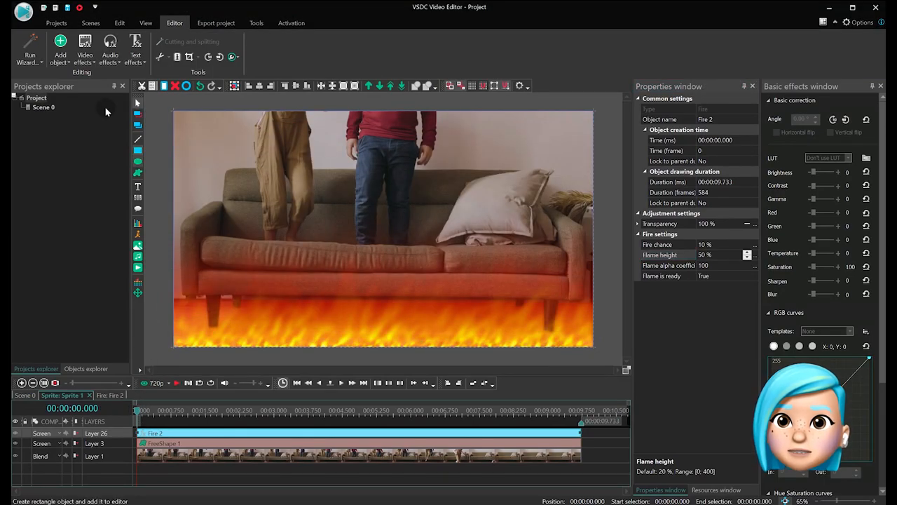
# Add a Bokeh glare effect with aura radius X 50% and 128 flares
pyautogui.click(84, 46)
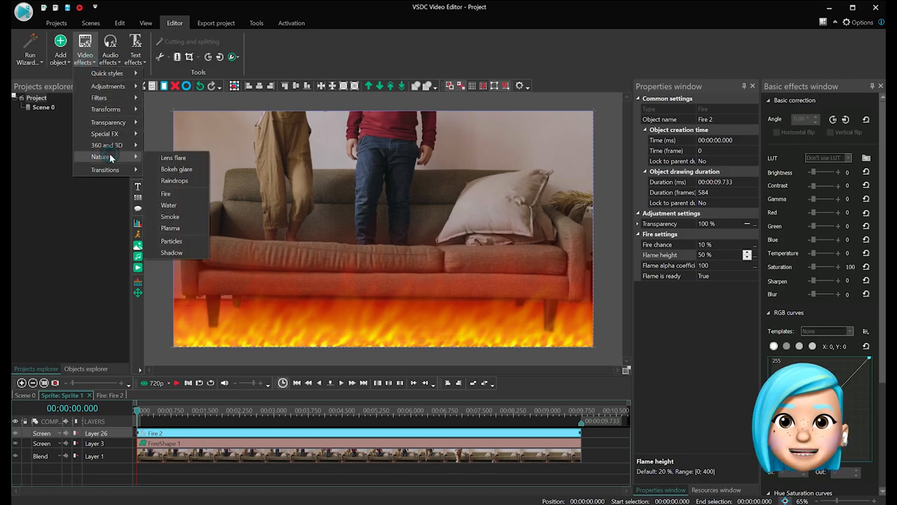
pyautogui.moveTo(176, 169)
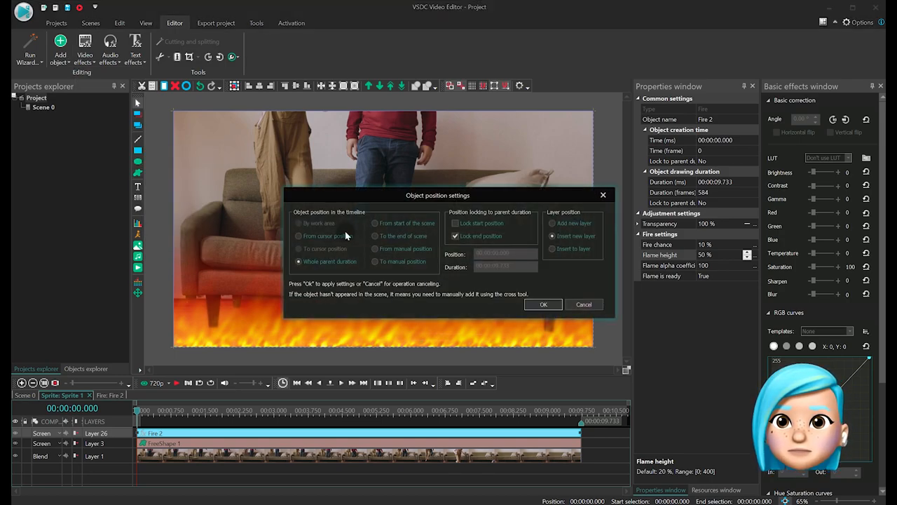
pyautogui.click(543, 303)
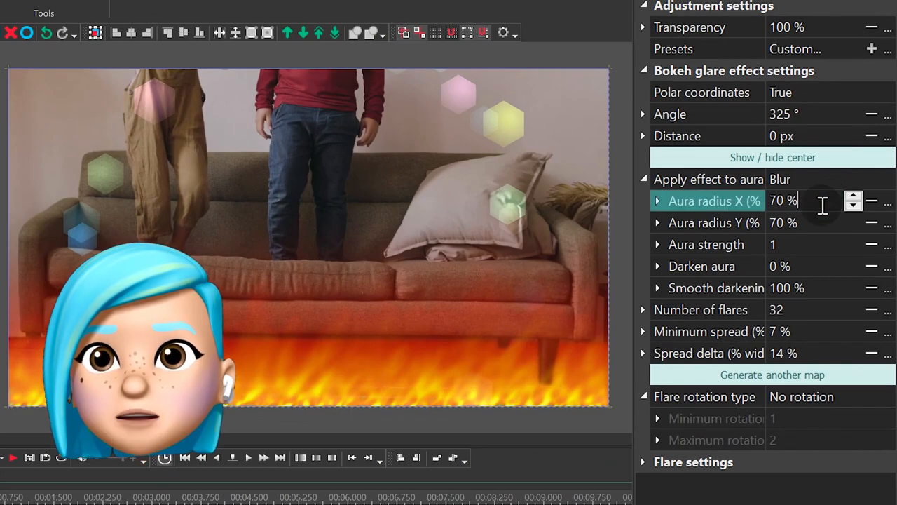
pyautogui.write('50')
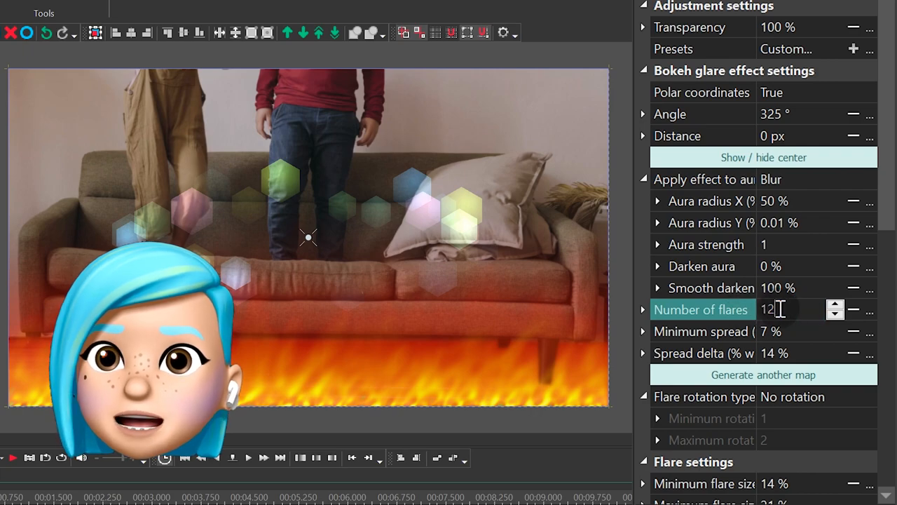
pyautogui.write('128')
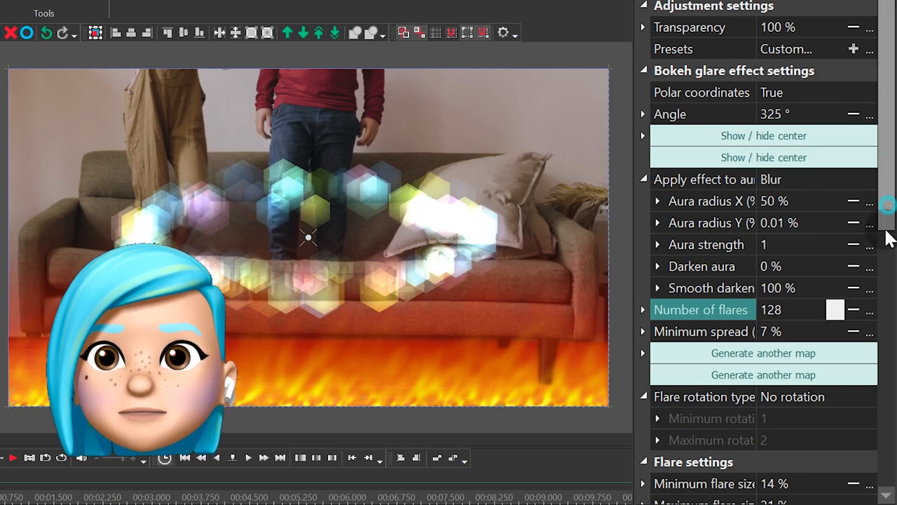
# Turn off random flare colours; use Circle shape, Point fill and Random direction rotation
pyautogui.scroll(-3)
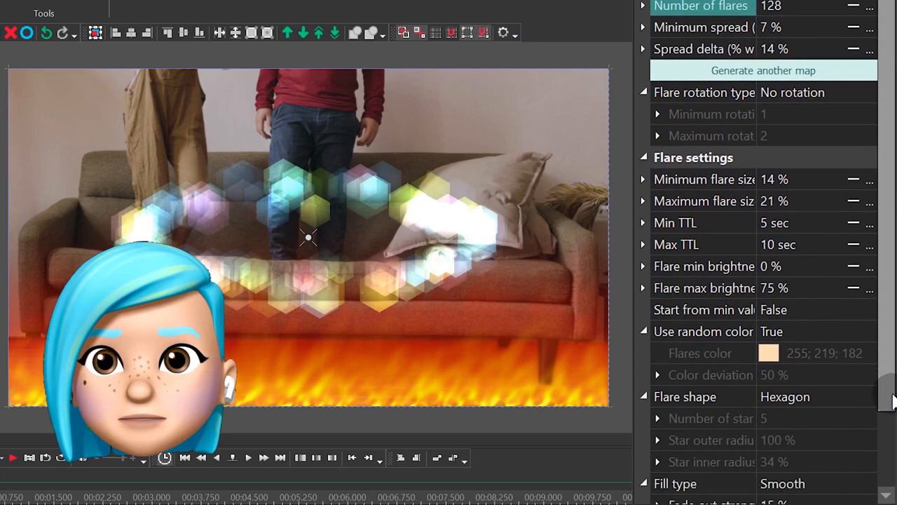
pyautogui.scroll(-3)
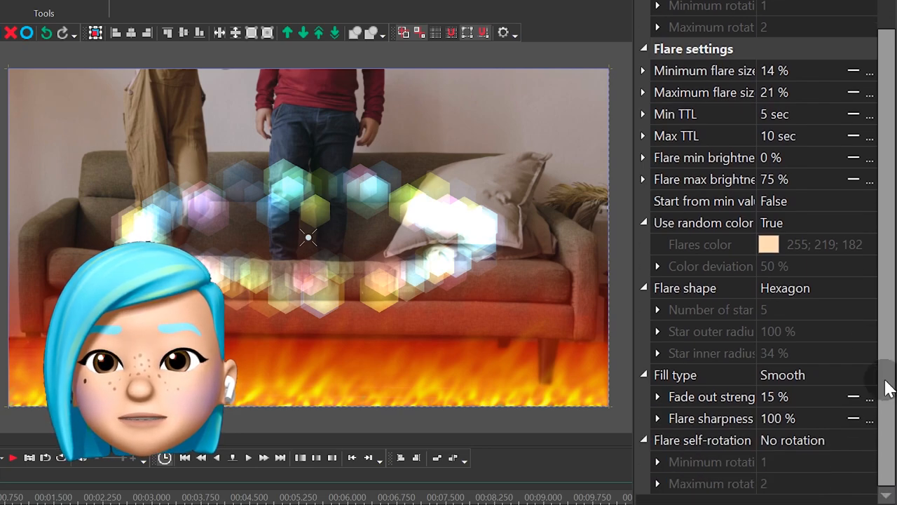
pyautogui.click(773, 223)
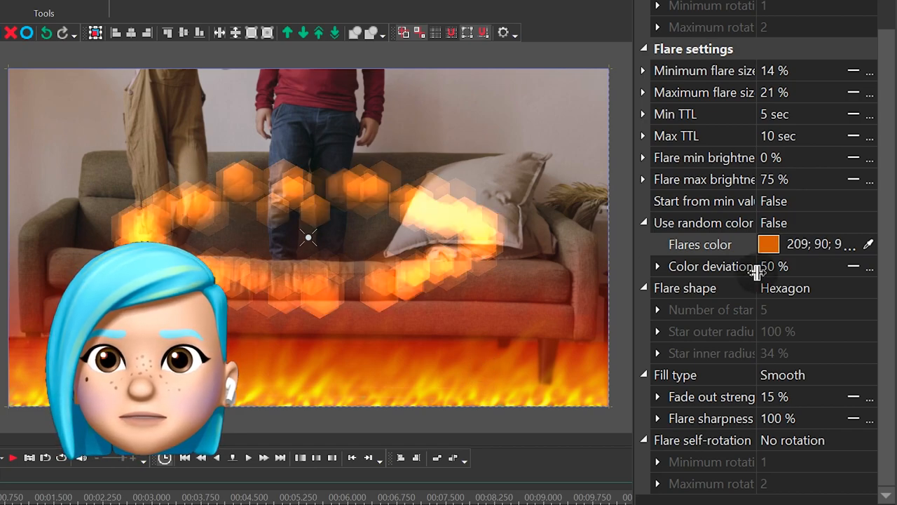
pyautogui.click(869, 288)
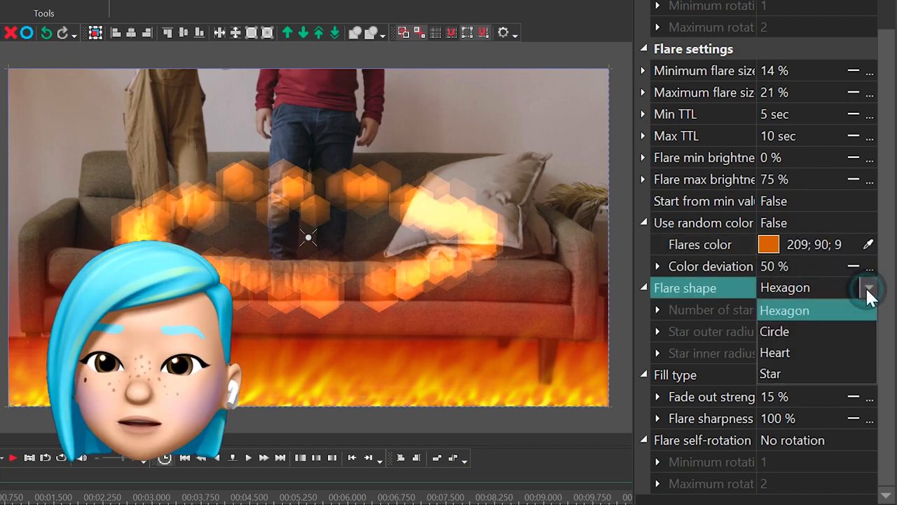
pyautogui.click(775, 331)
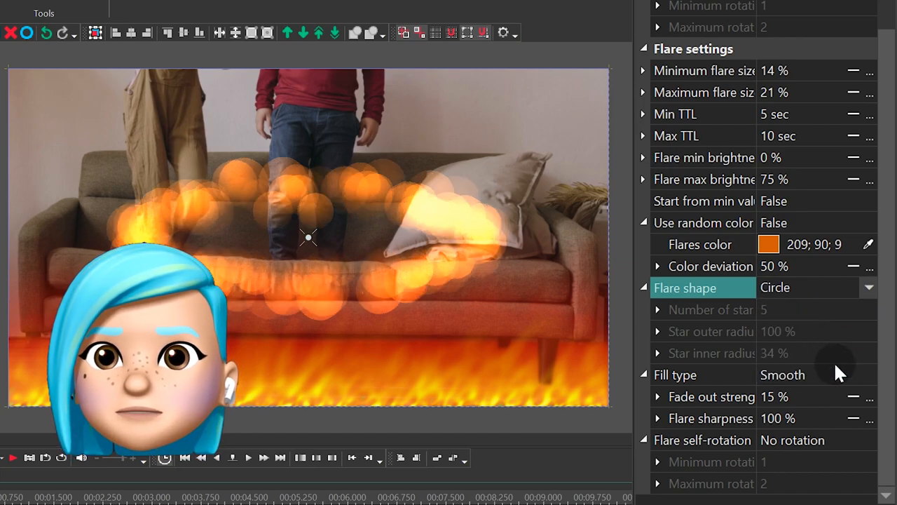
pyautogui.click(869, 374)
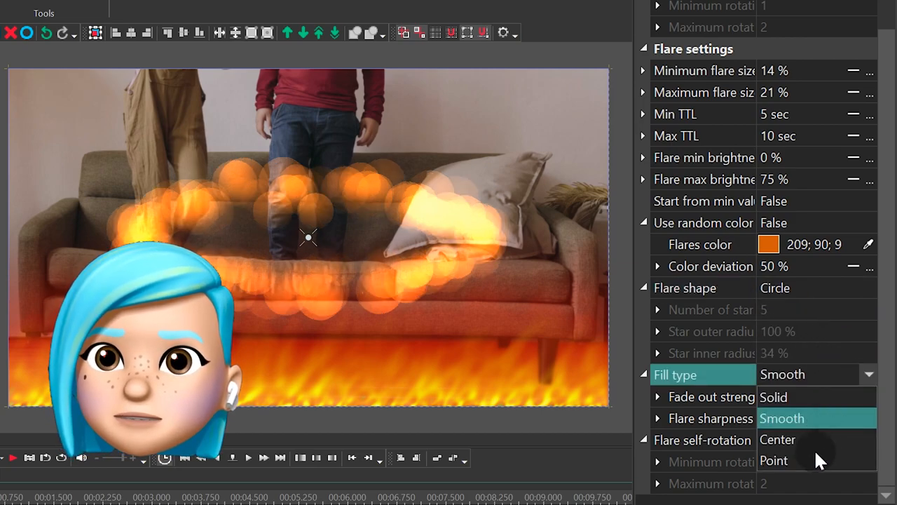
pyautogui.click(774, 460)
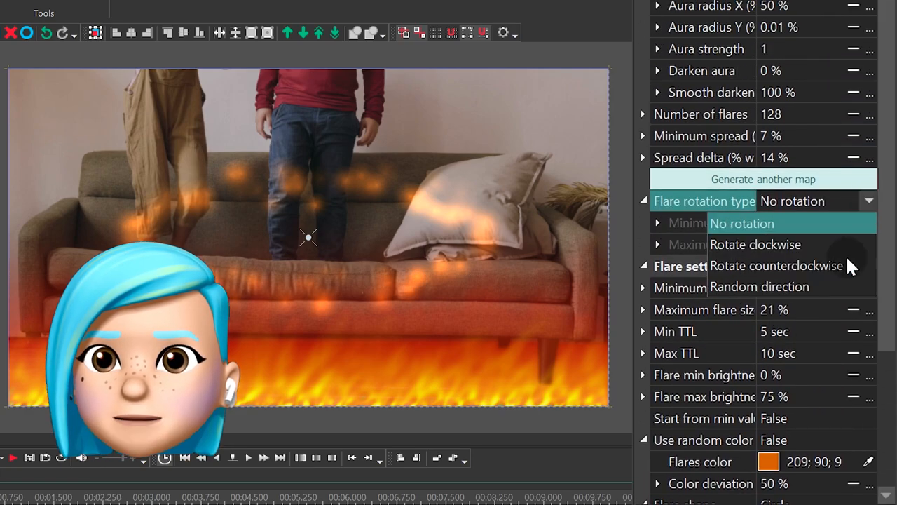
pyautogui.click(760, 286)
pyautogui.write('100')
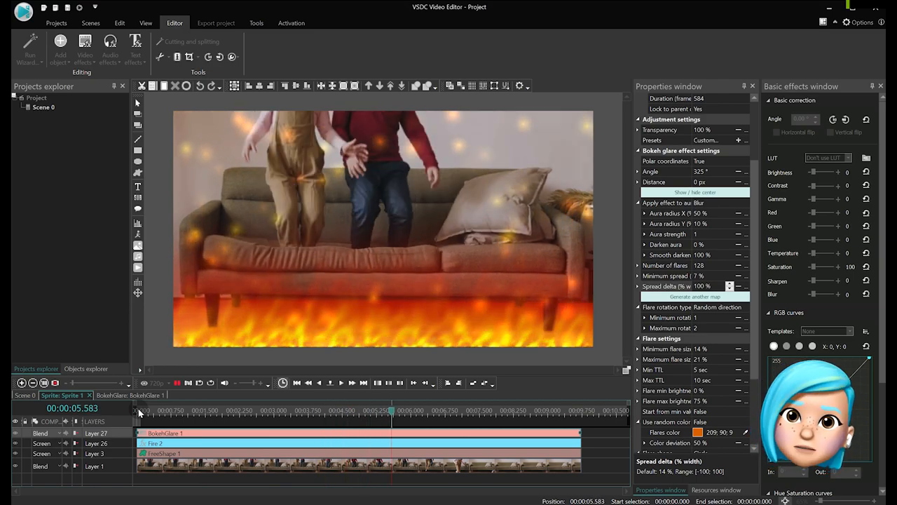
# Rewind the preview and open the sofa clip inside the sprite for editing
pyautogui.click(445, 410)
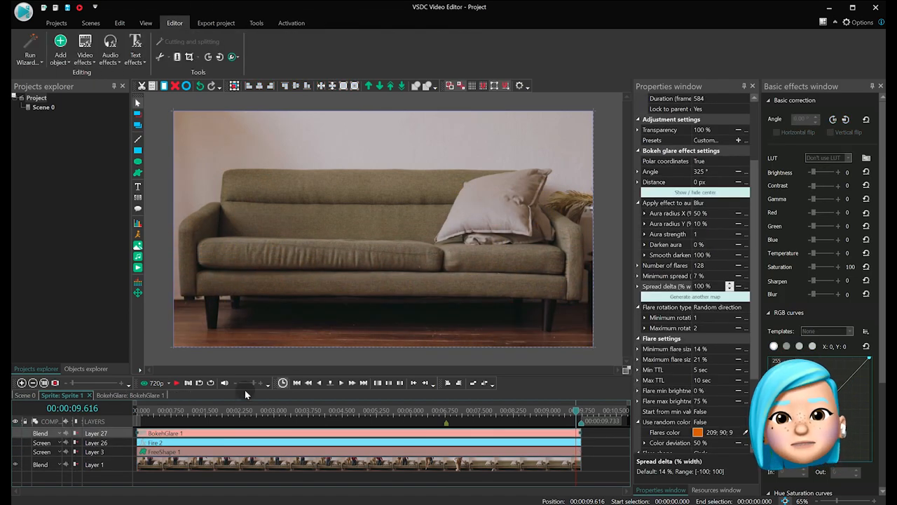
pyautogui.click(234, 56)
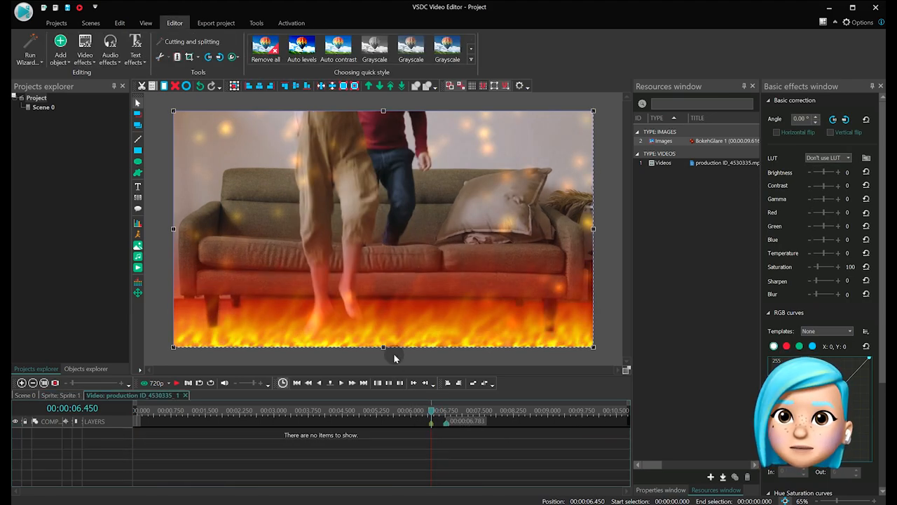
# Add a Paper burn transition to the sofa clip using the Burn Out Bottom template
pyautogui.click(84, 49)
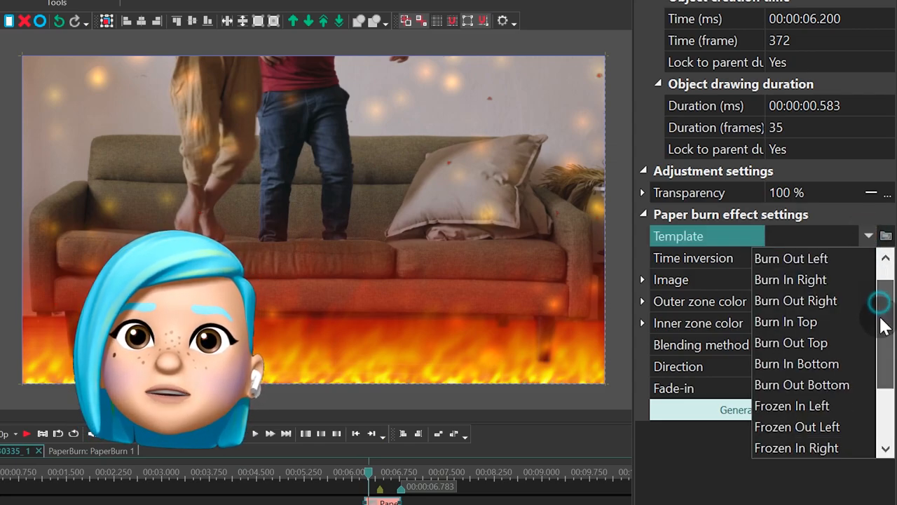
pyautogui.click(802, 385)
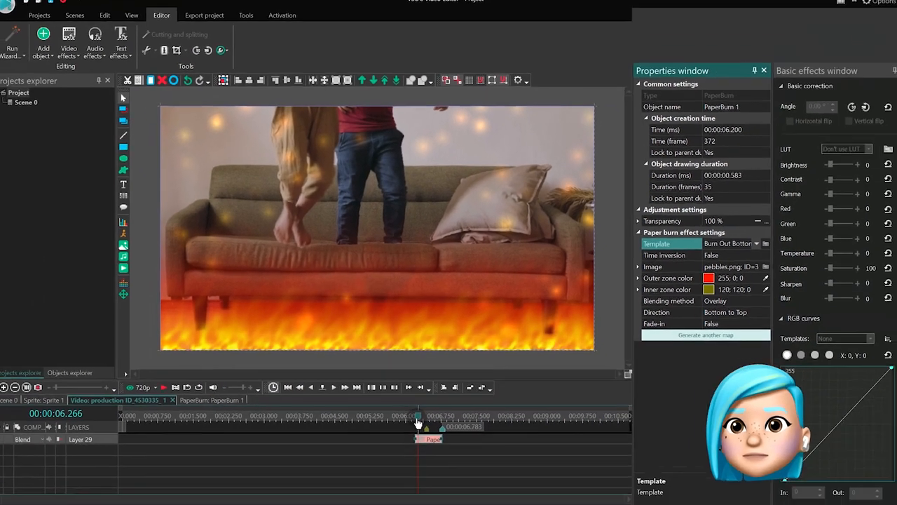